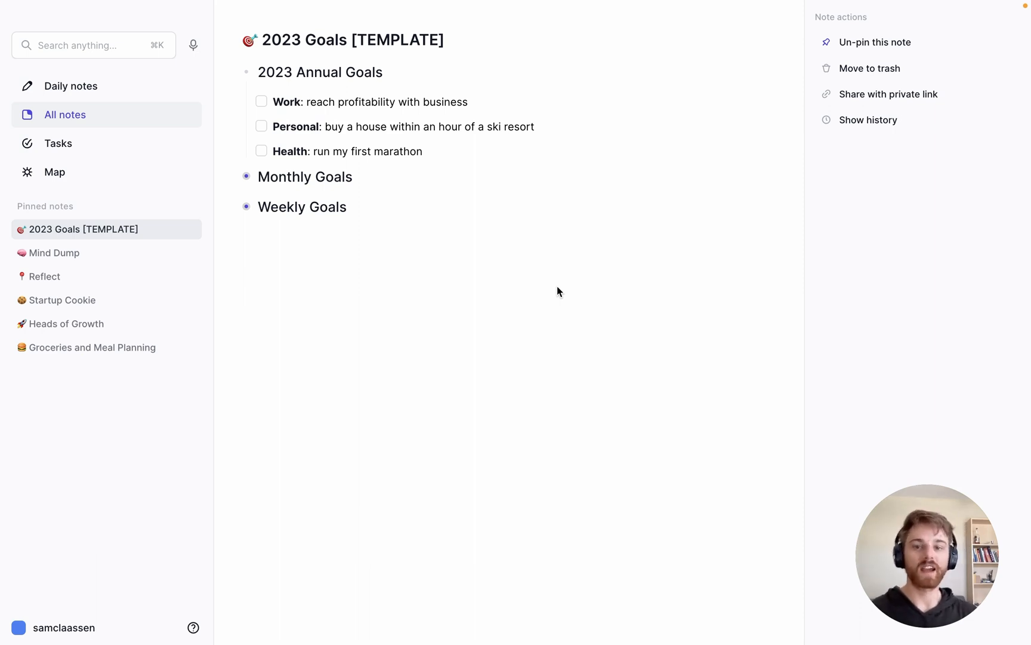
mouse_move(537, 310)
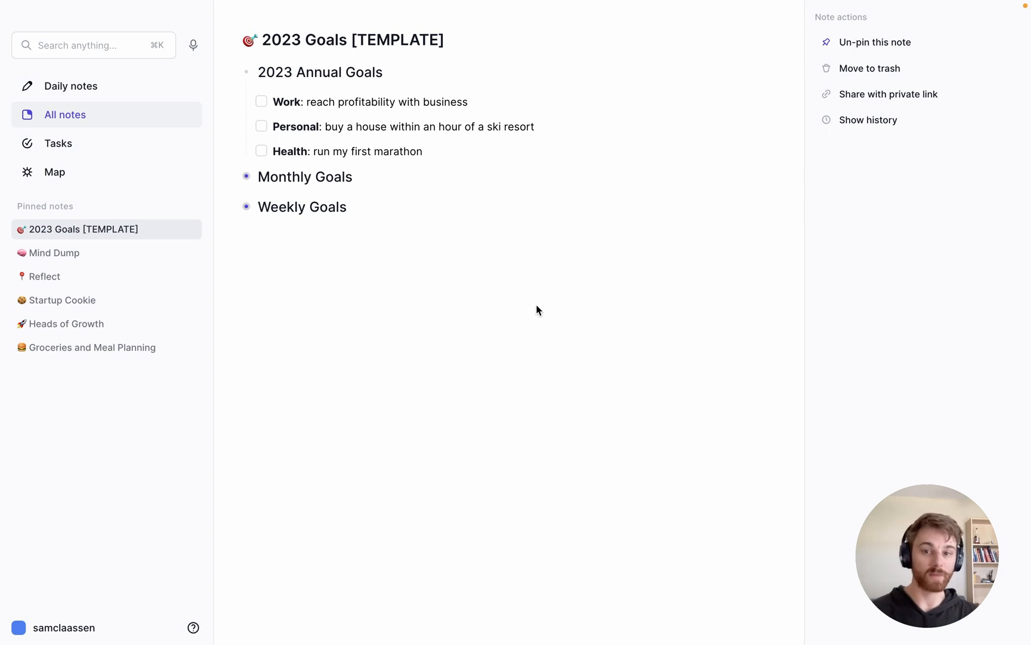
mouse_move(460, 321)
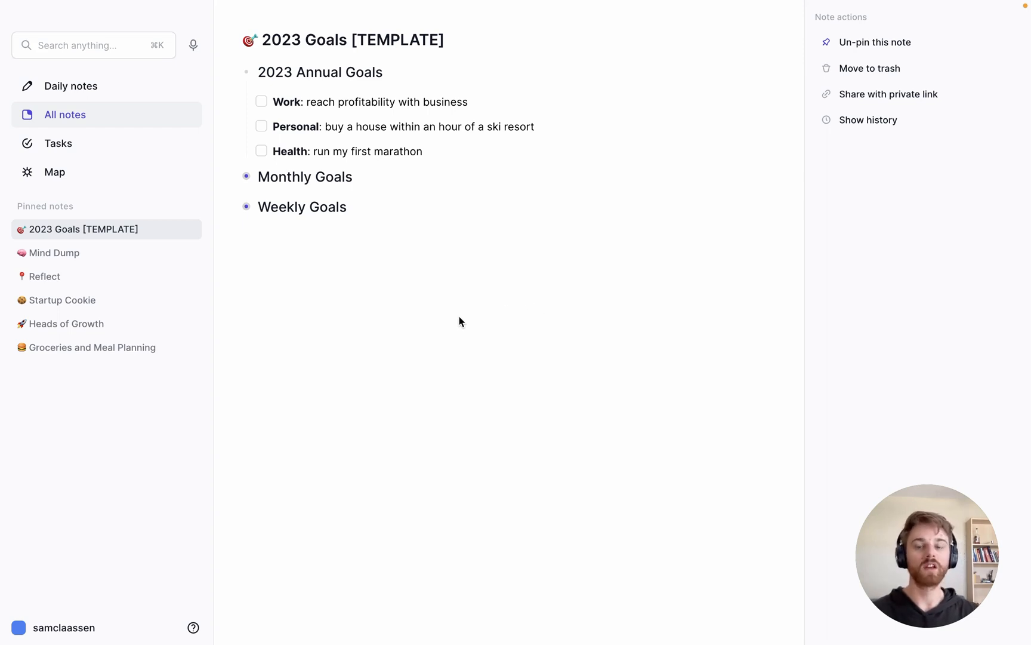
mouse_move(431, 182)
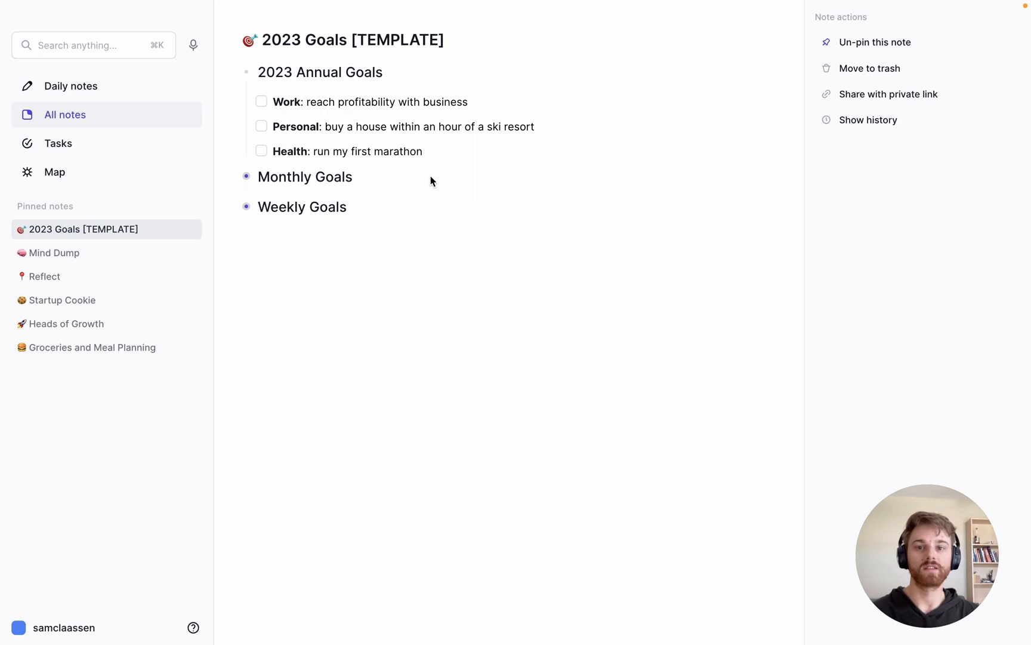
mouse_move(454, 156)
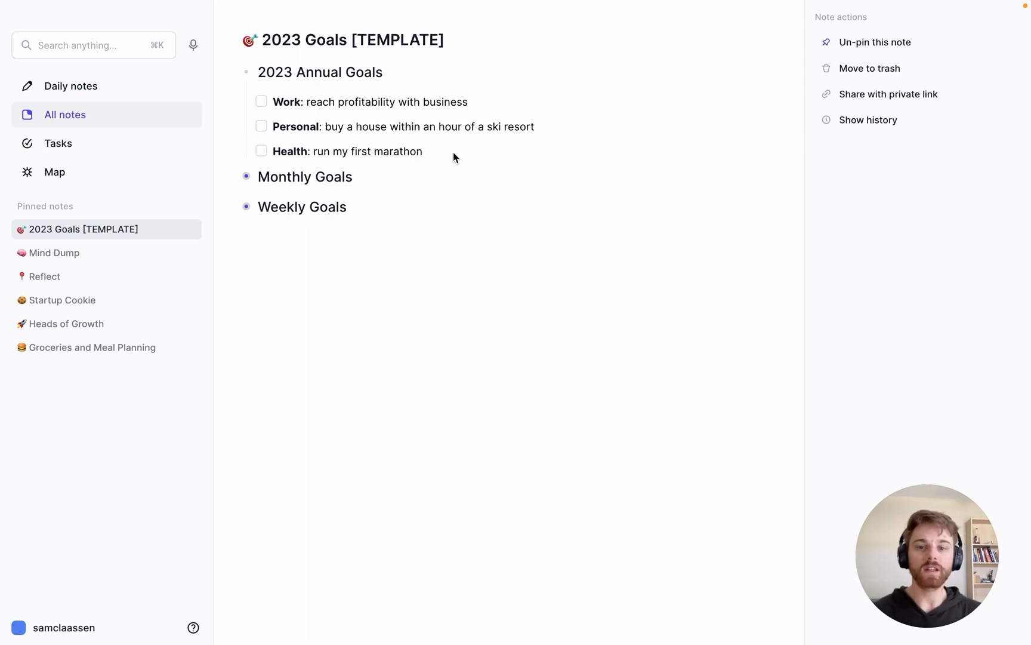
mouse_move(443, 165)
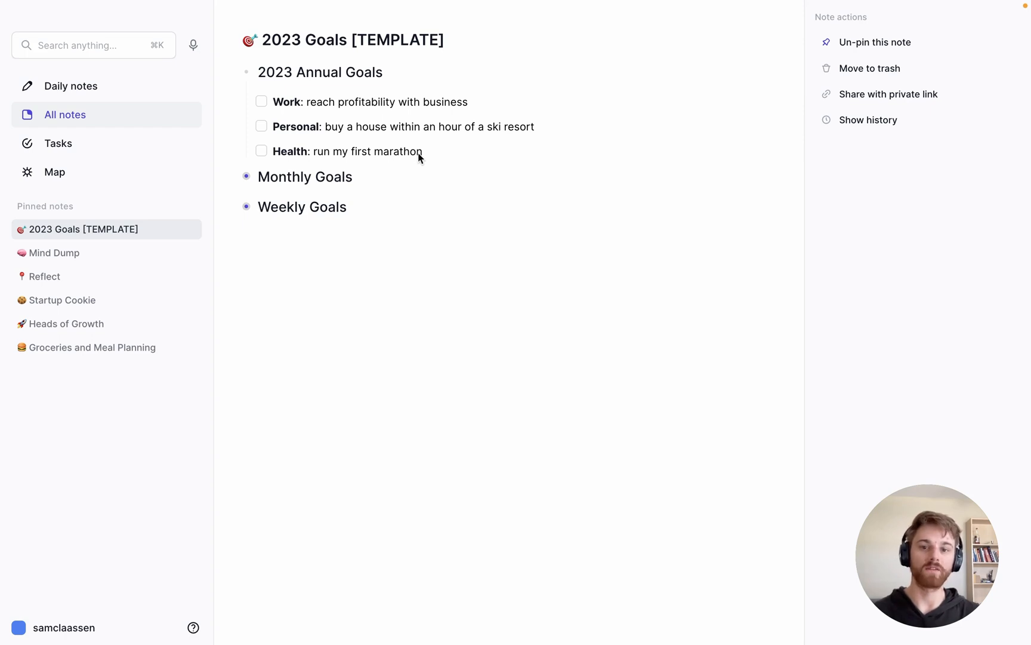
mouse_move(424, 157)
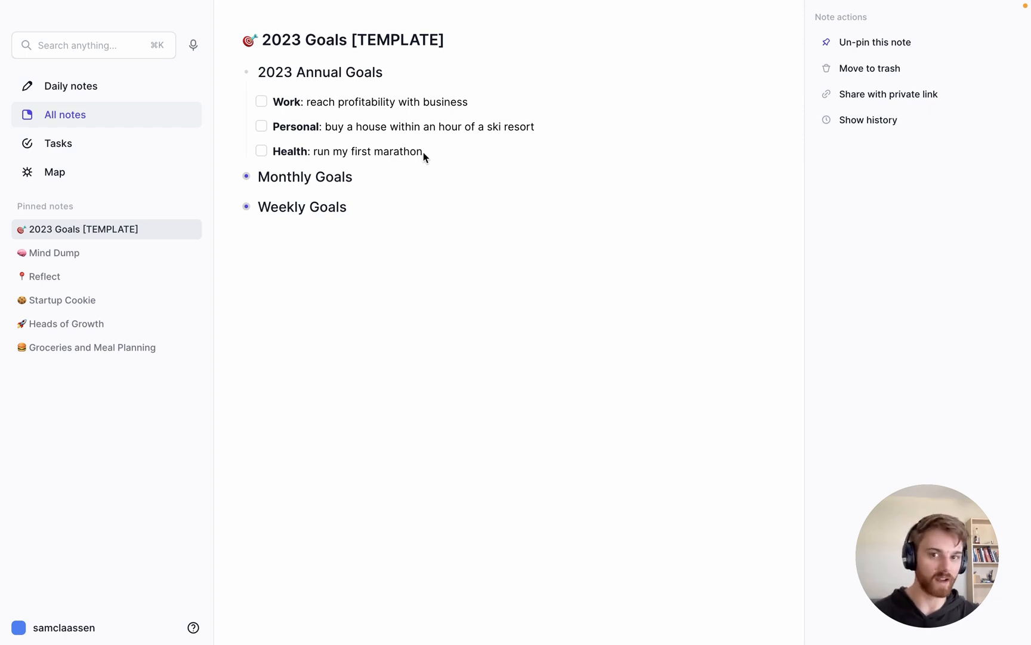
mouse_move(286, 113)
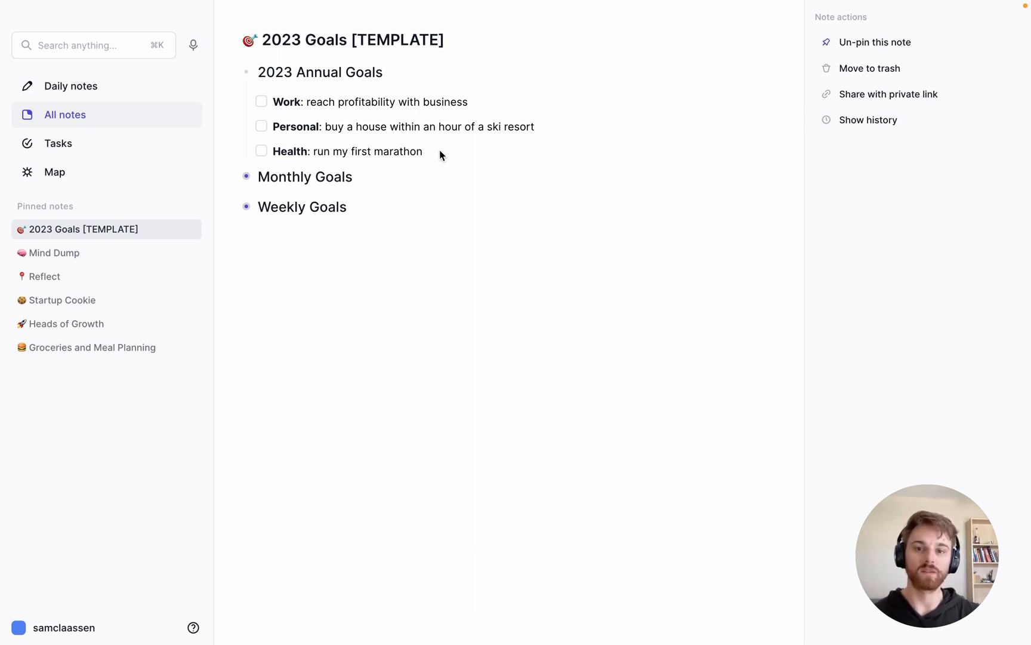
mouse_move(448, 166)
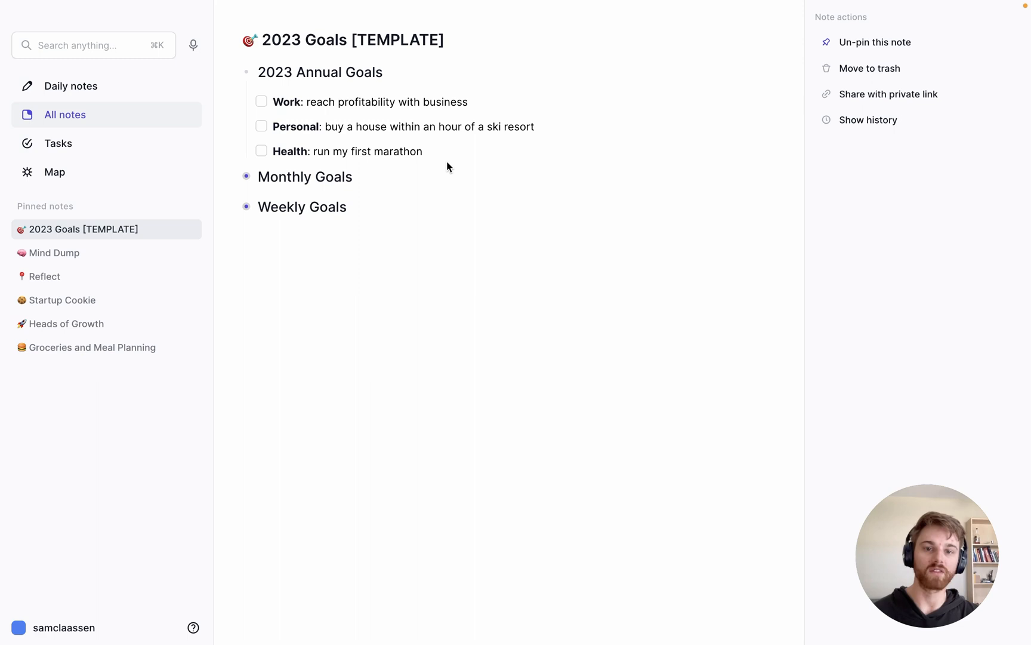
mouse_move(452, 173)
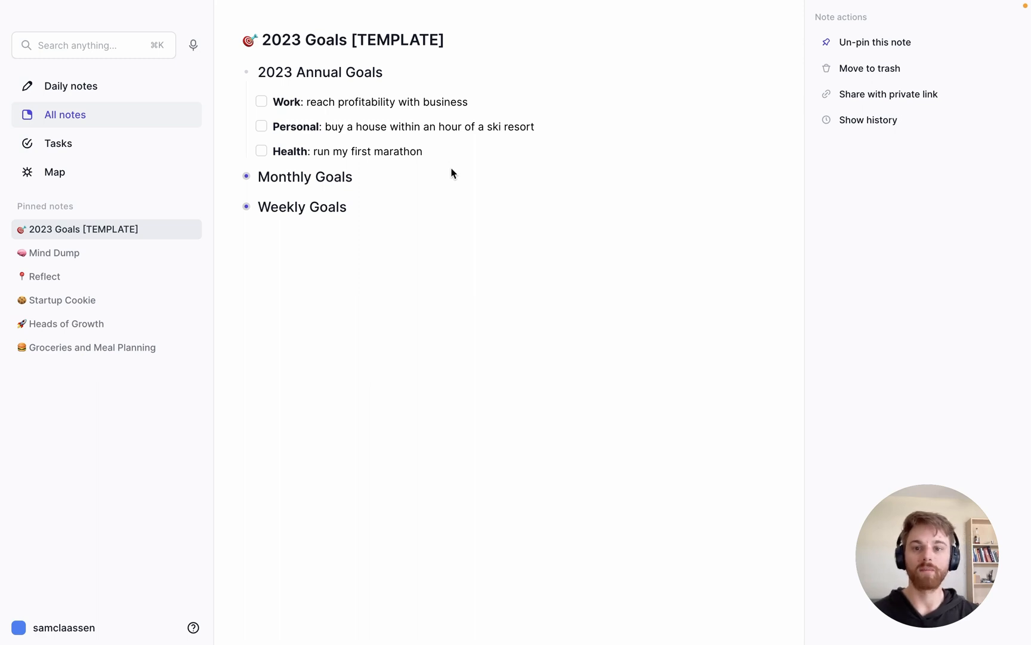
mouse_move(447, 171)
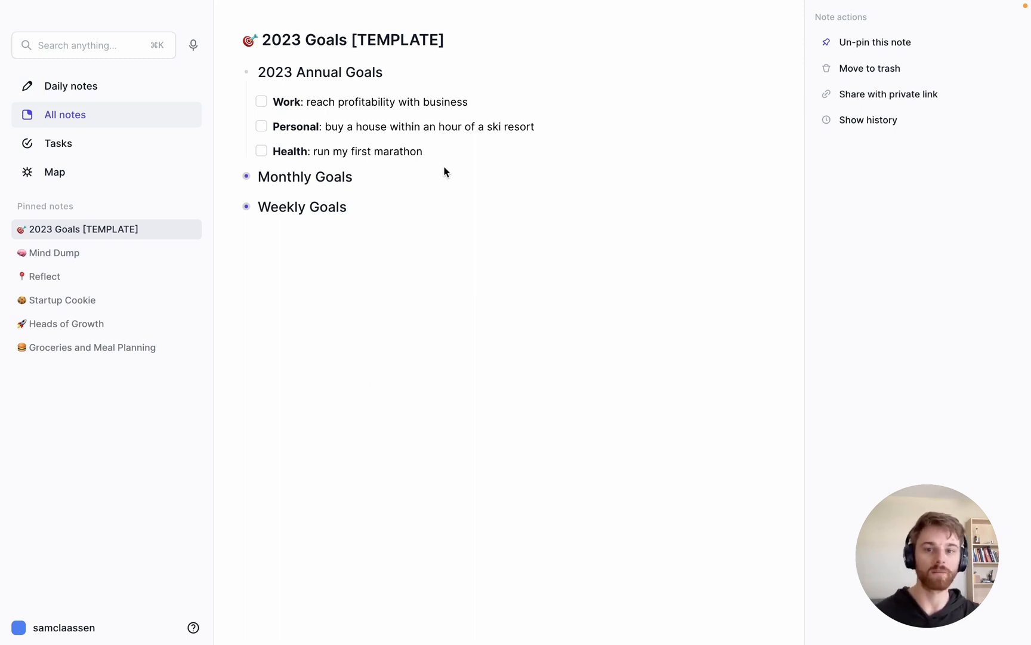
mouse_move(304, 76)
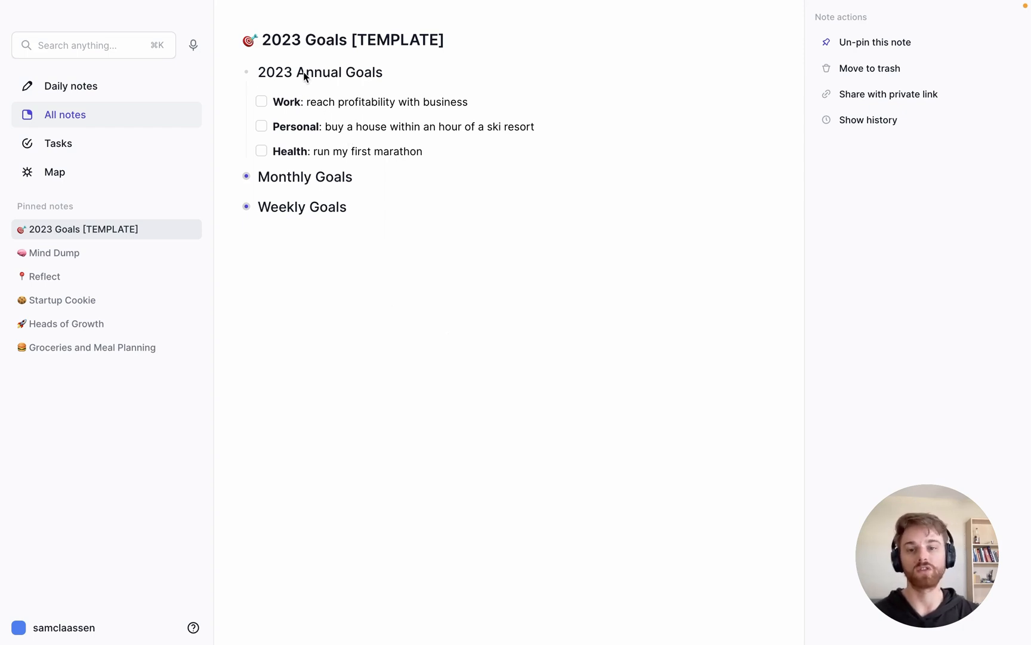
mouse_move(287, 193)
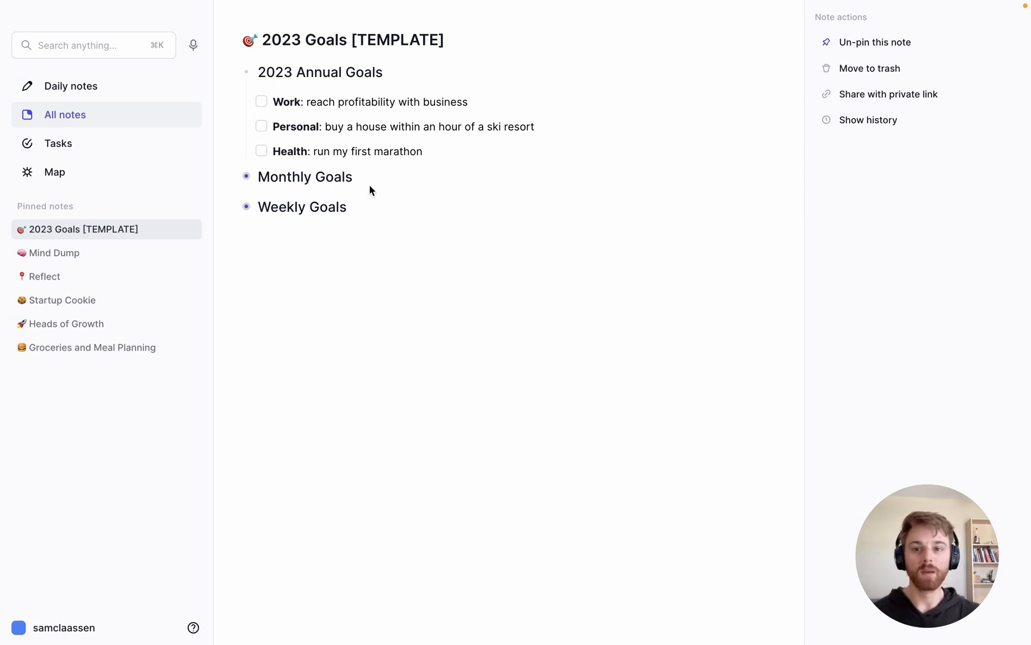
mouse_move(372, 146)
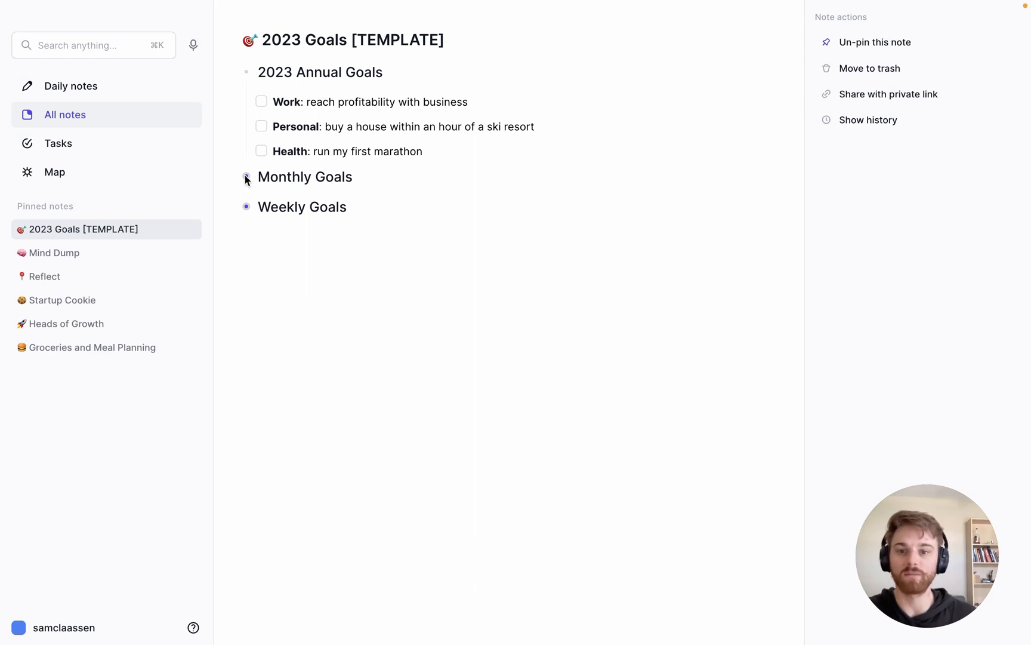
- Expand Monthly Goals, peek at March, then expand April to show its Work/Personal/Health goals
left_click(247, 177)
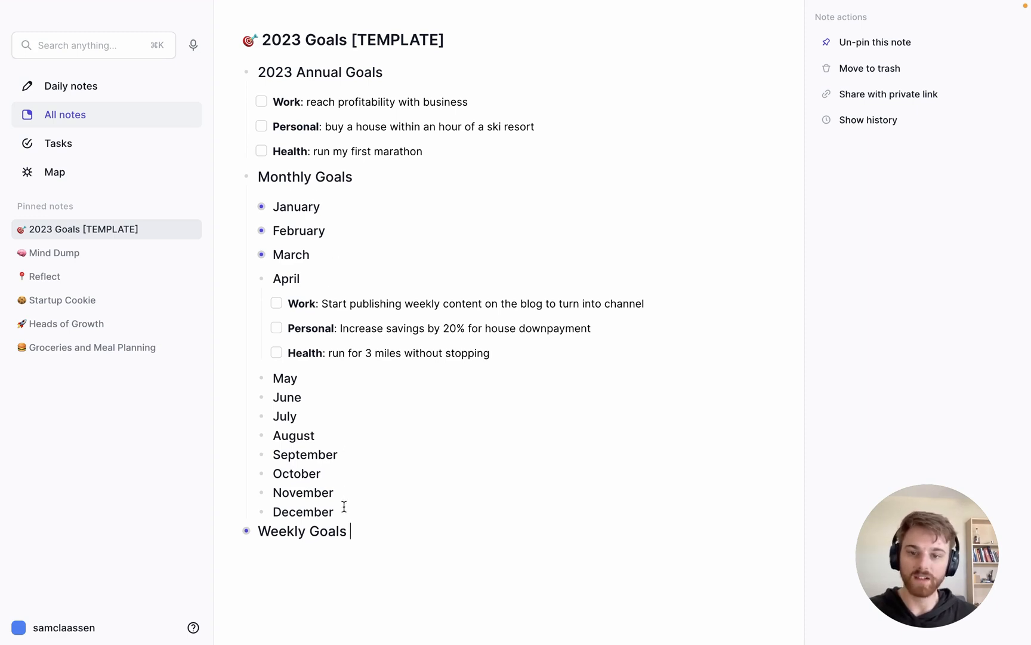
left_click(261, 255)
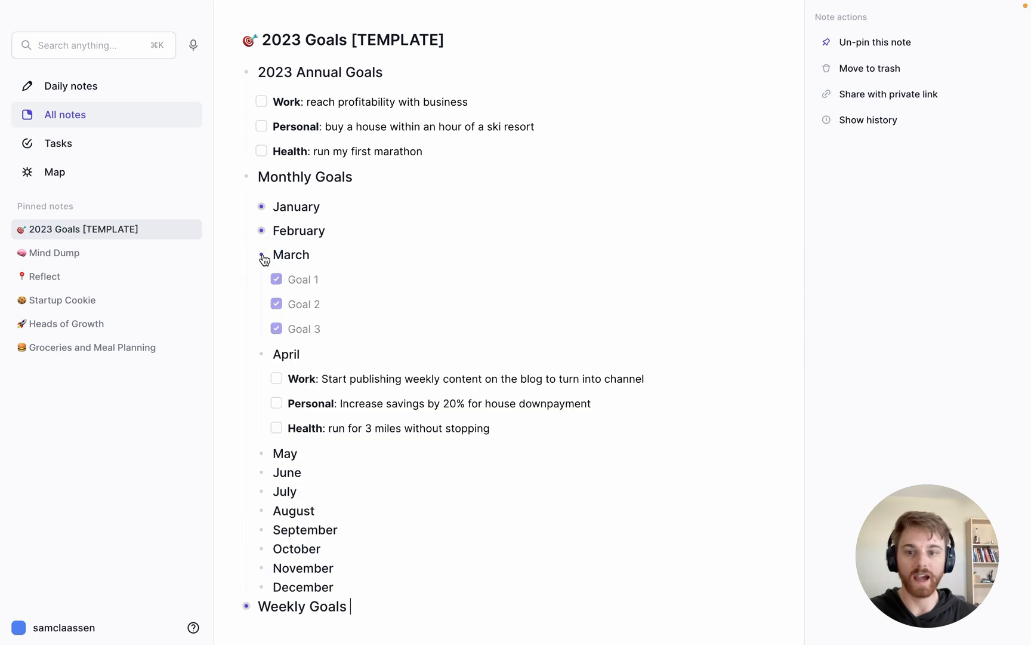
left_click(262, 254)
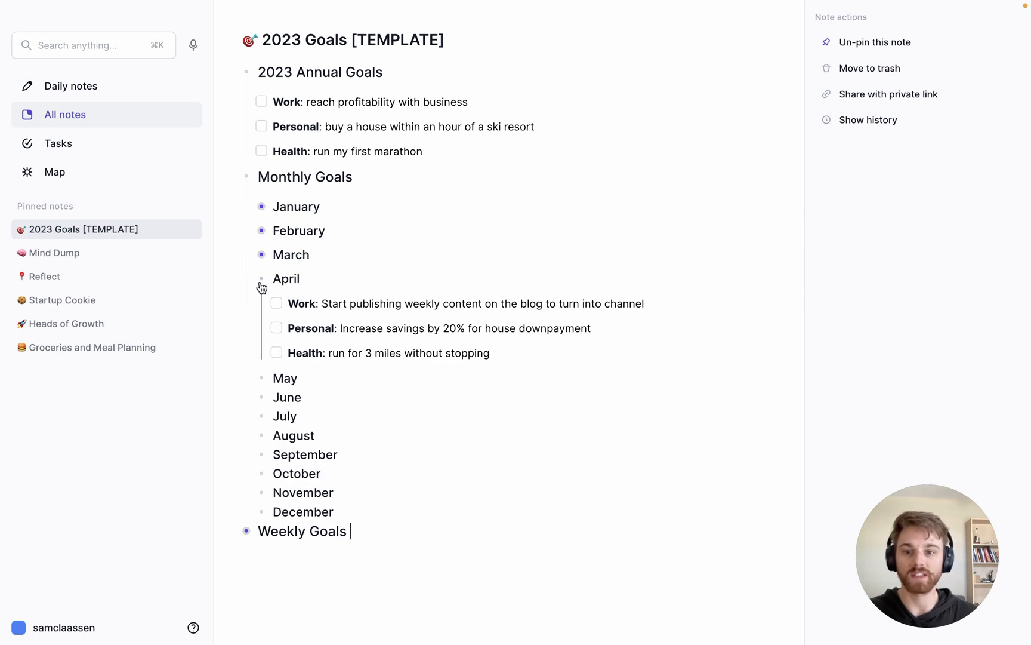
left_click(261, 278)
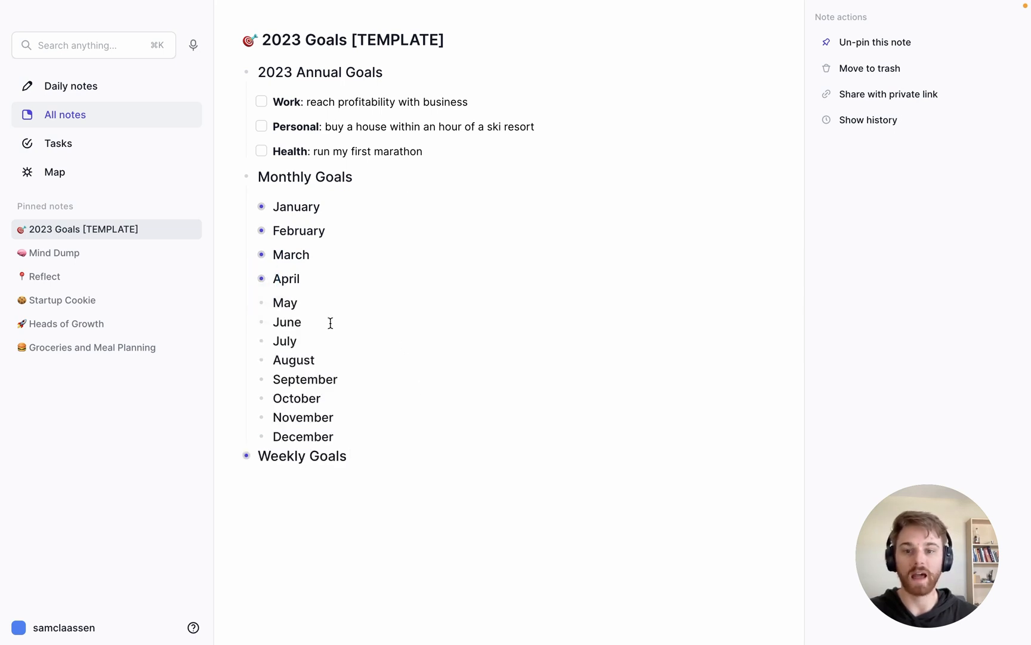
mouse_move(302, 372)
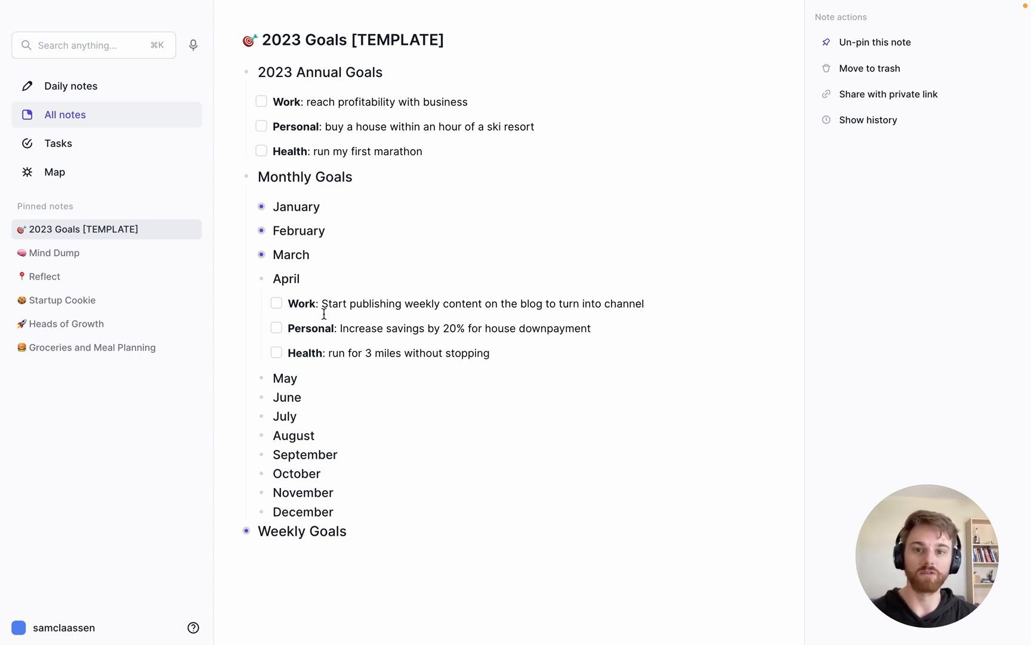
- Expand the Weekly Goals bullet to reveal the Week 15 goals
left_click(351, 531)
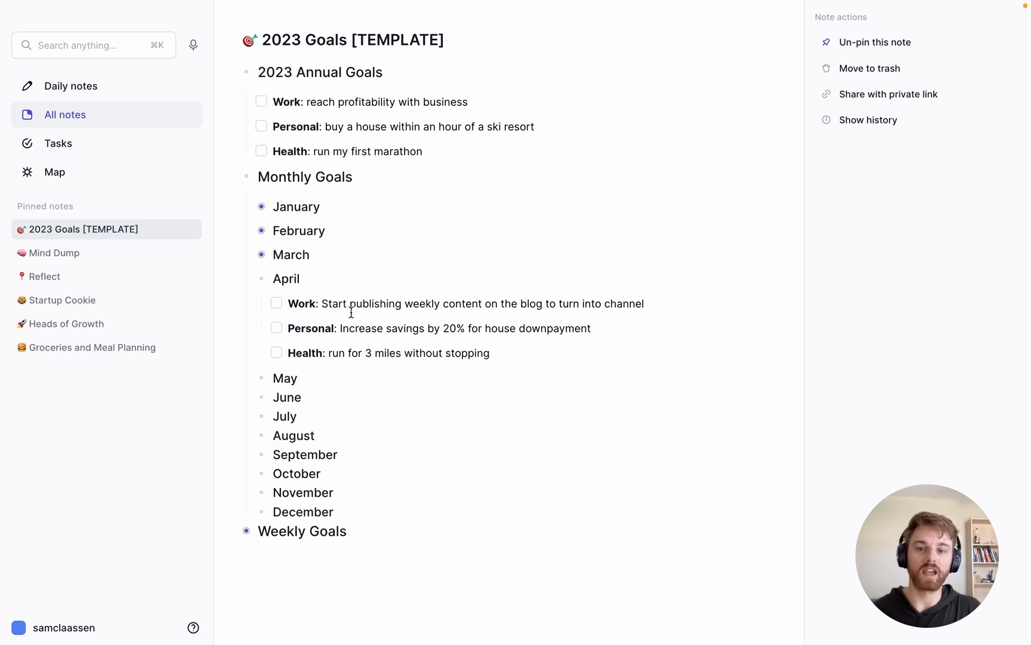
left_click(348, 531)
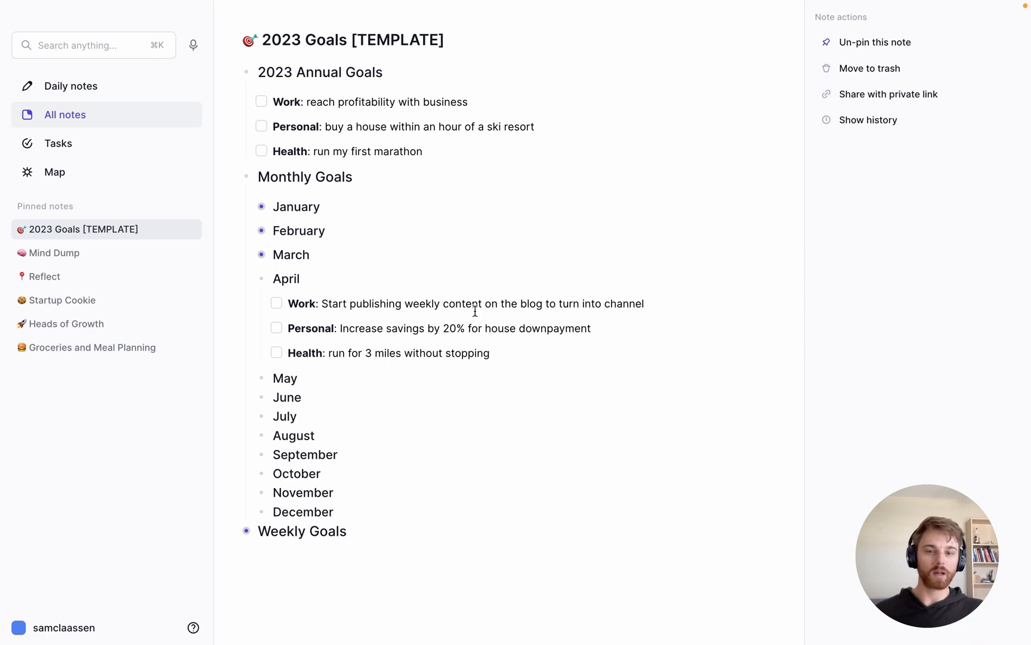
left_click(351, 531)
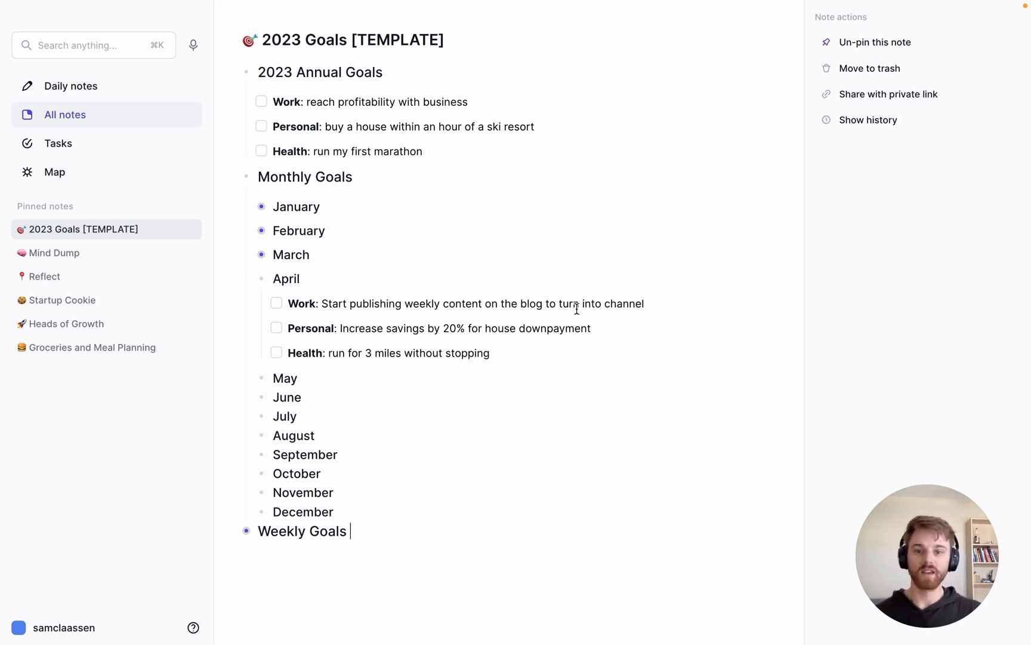
mouse_move(391, 331)
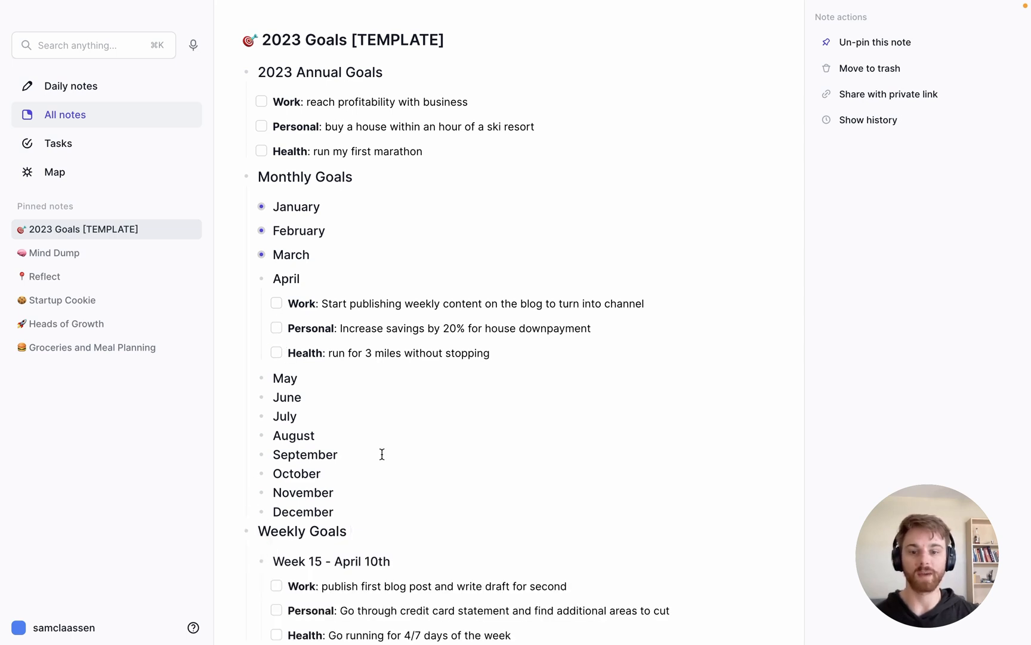
scroll("down", 3)
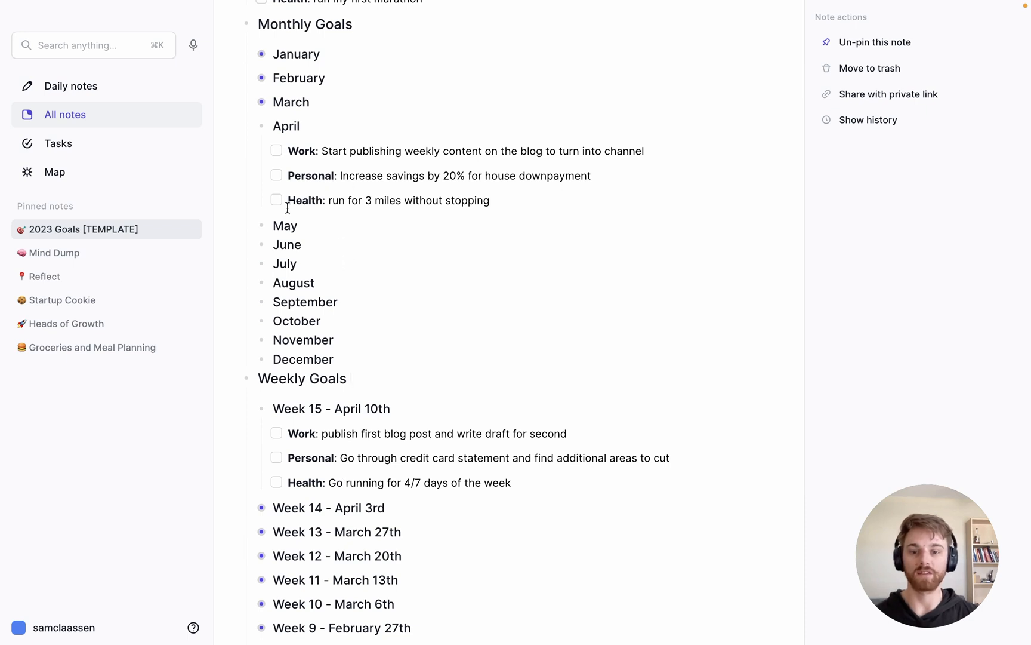
scroll("down", 3)
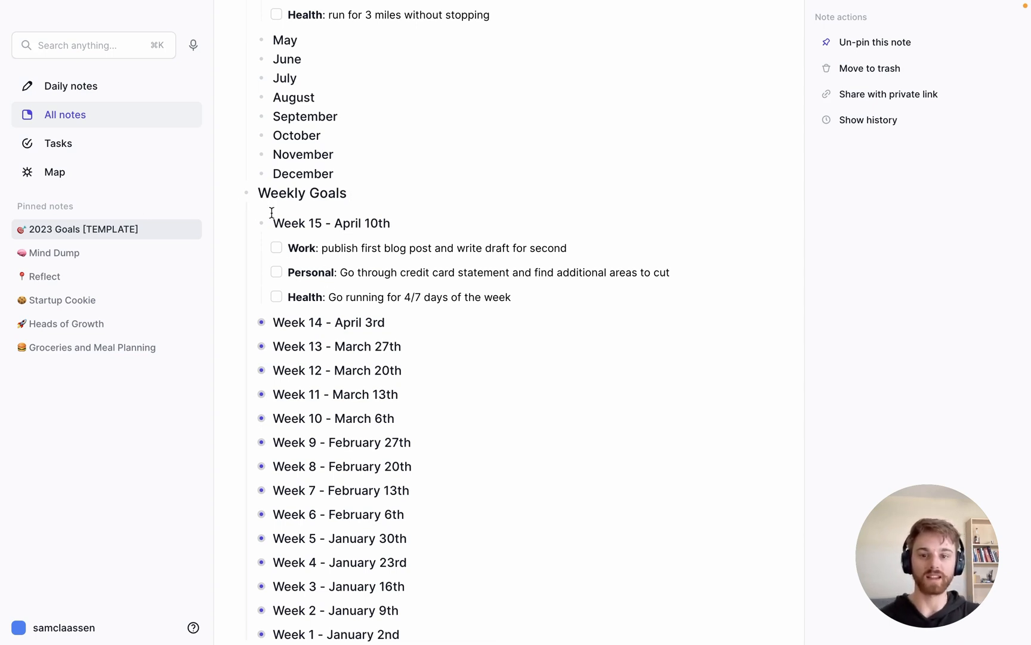
scroll("down", 3)
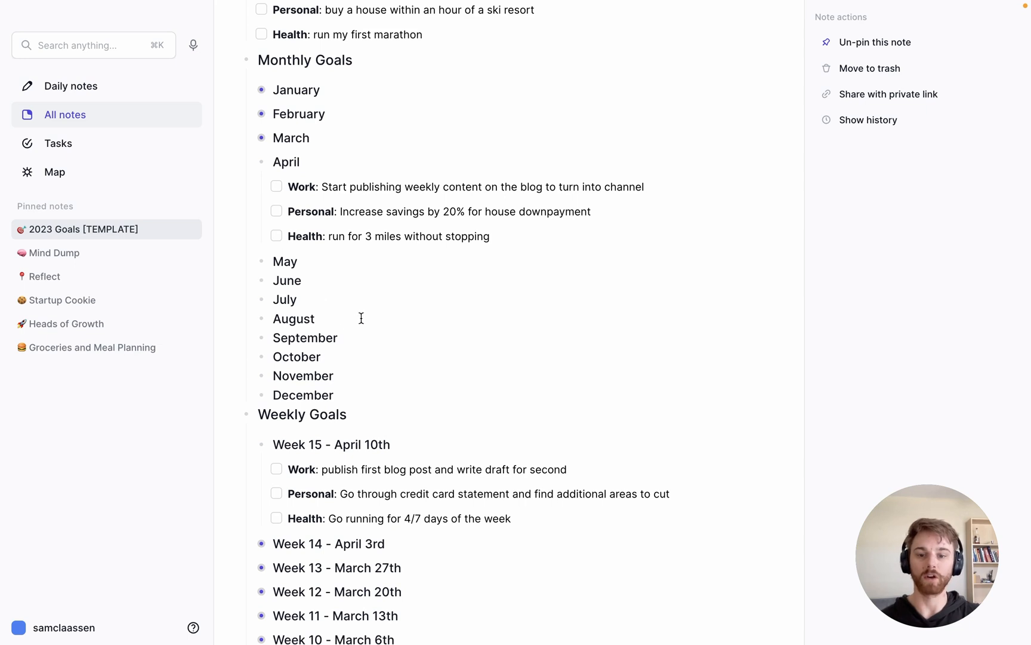
scroll("down", 3)
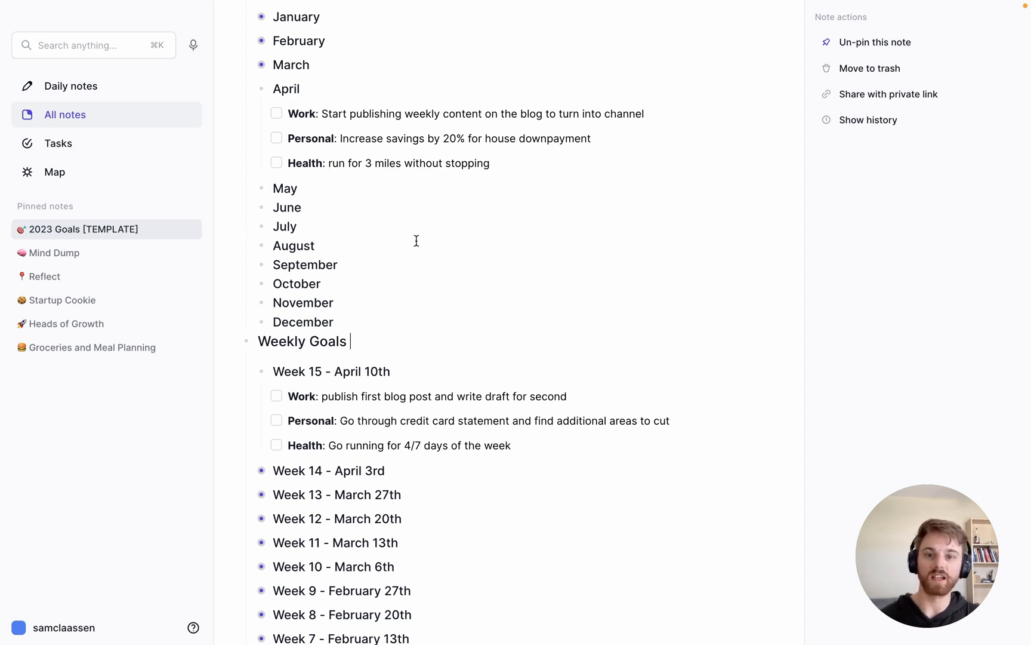
mouse_move(484, 365)
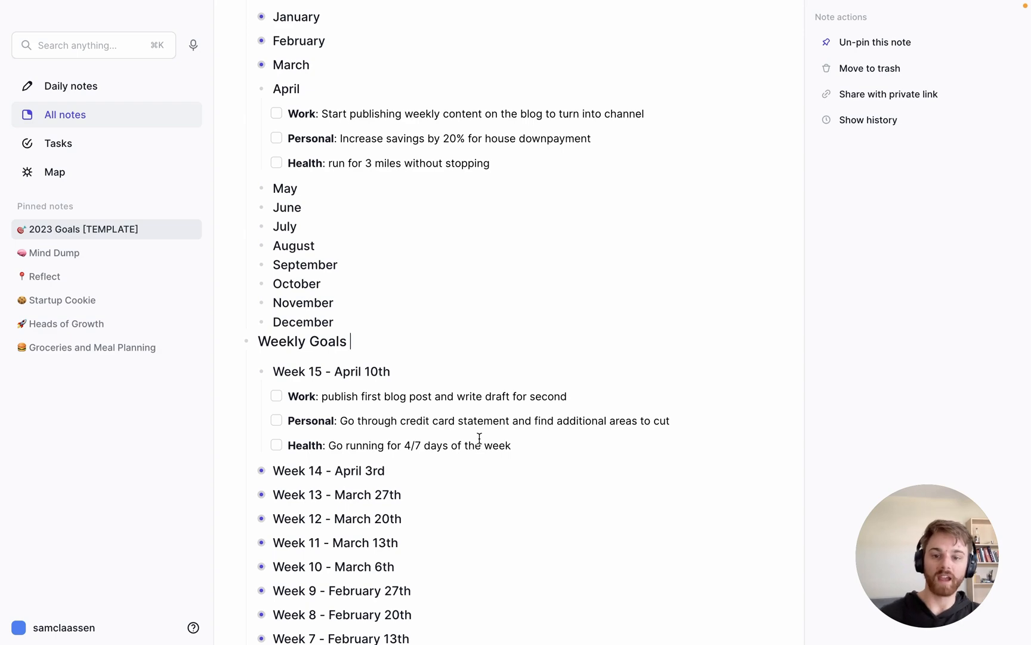
scroll("down", 3)
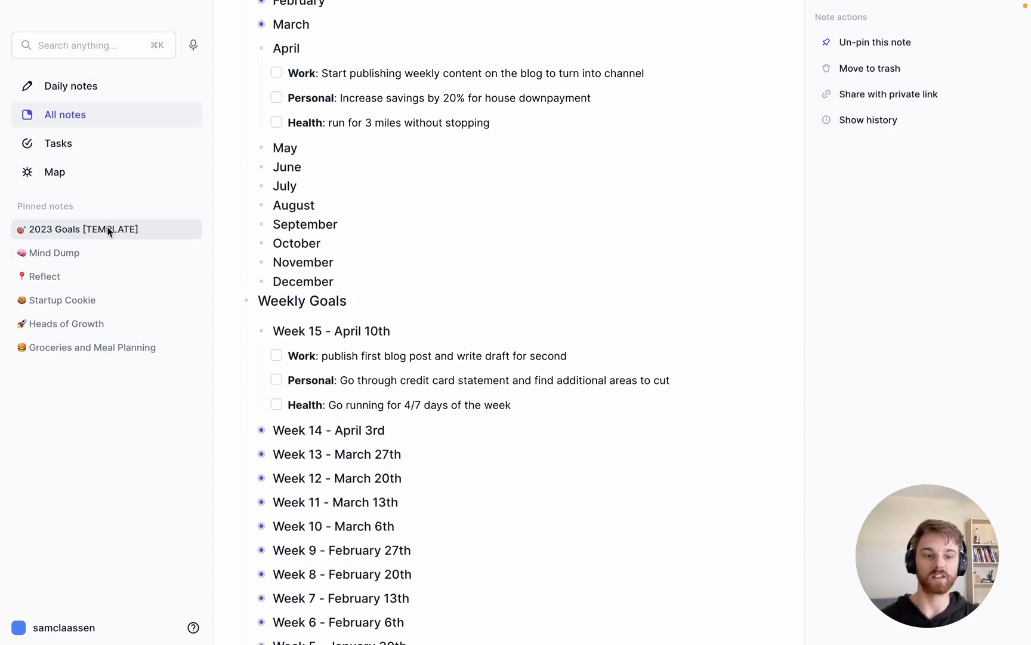
mouse_move(448, 379)
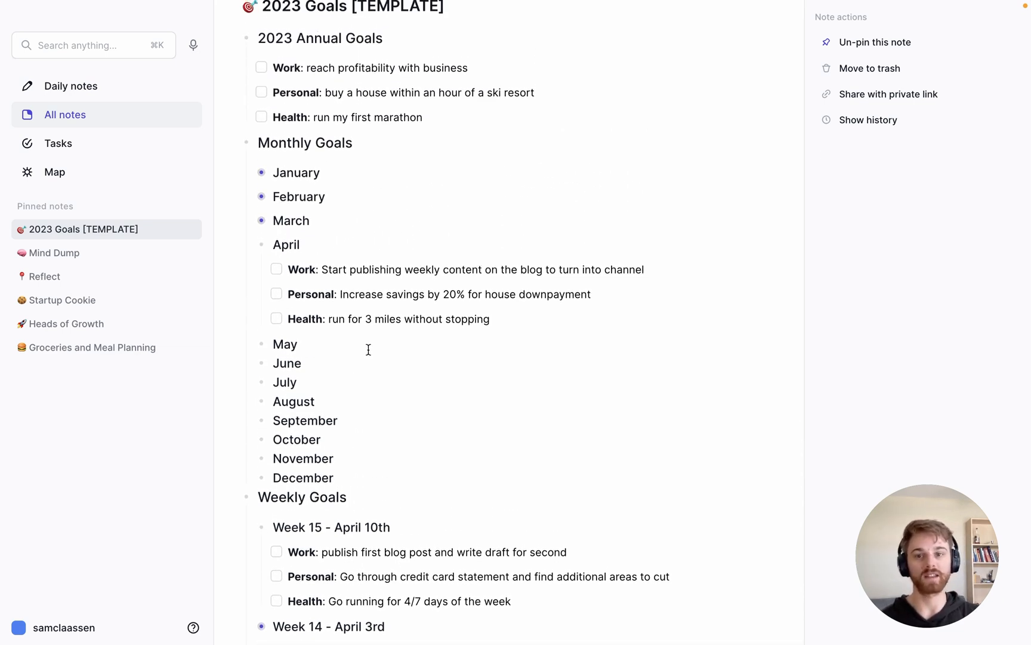
left_click(262, 277)
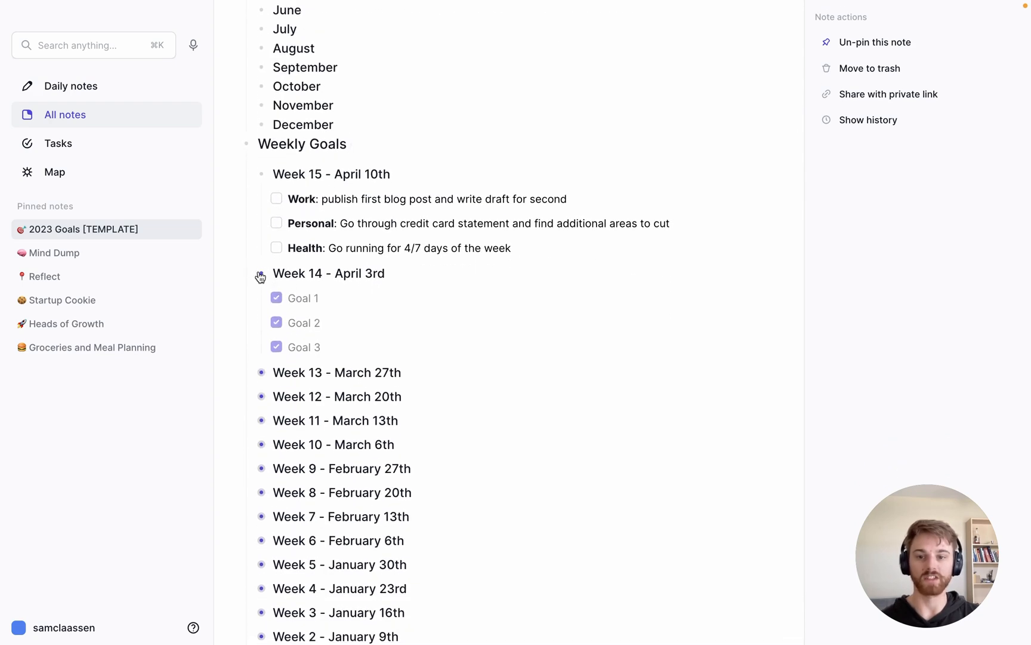
left_click(261, 274)
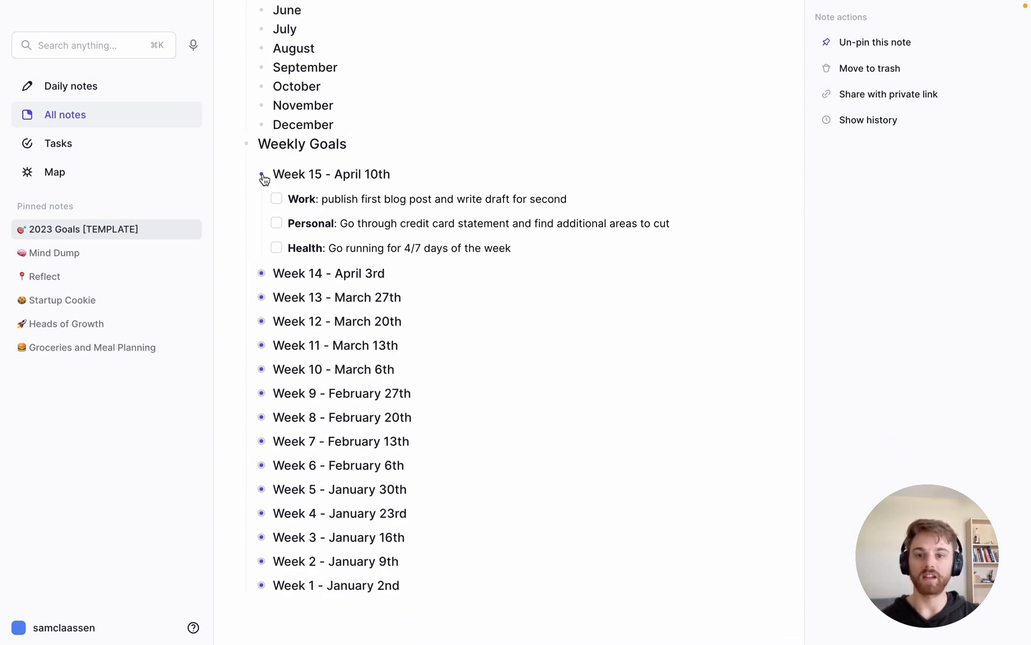
scroll("up", 3)
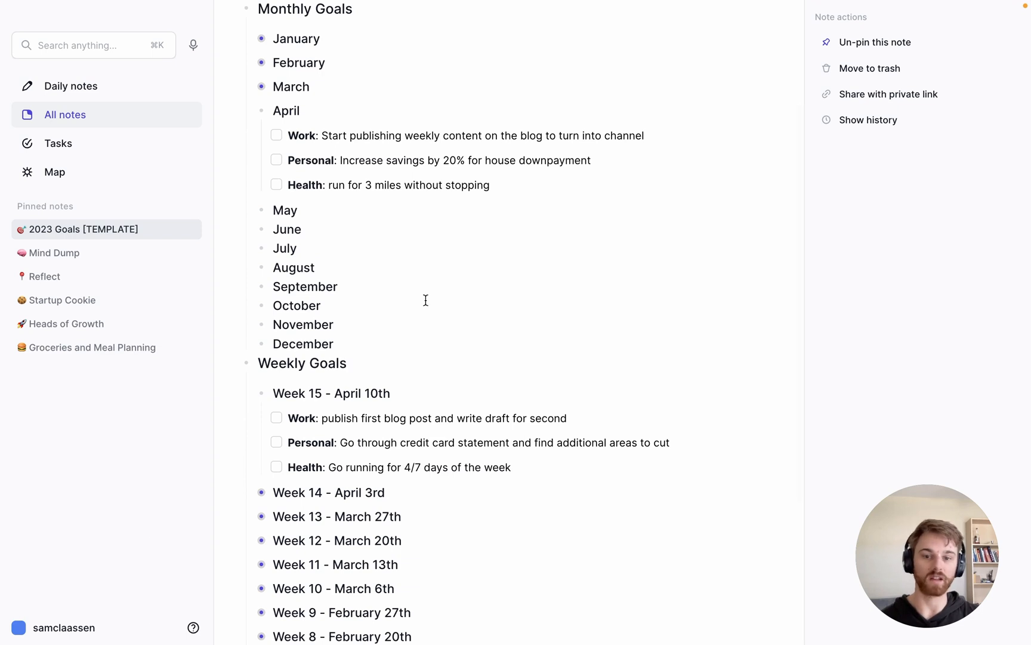